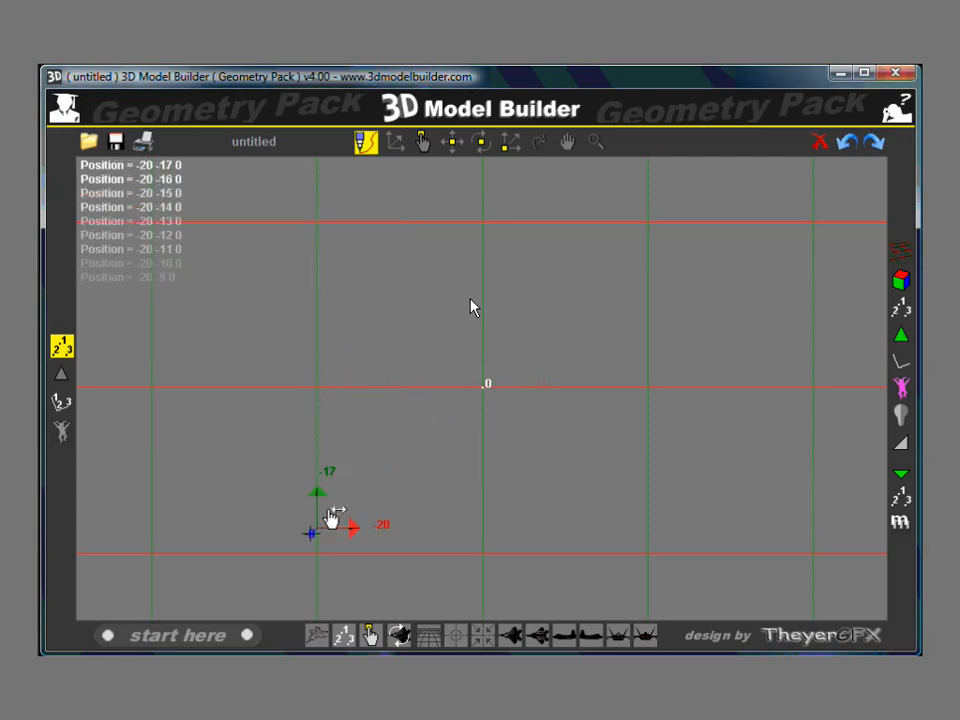
# Step: Create three points along y = -20 at x -20, 0 and 20
pyautogui.rightClick(330, 515)
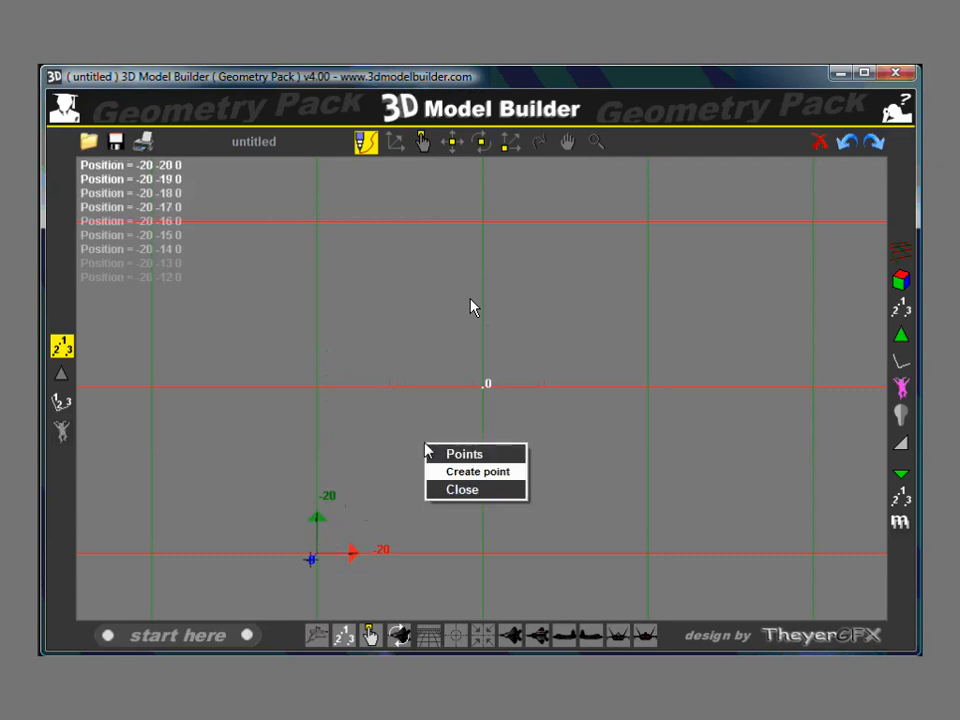
pyautogui.click(477, 471)
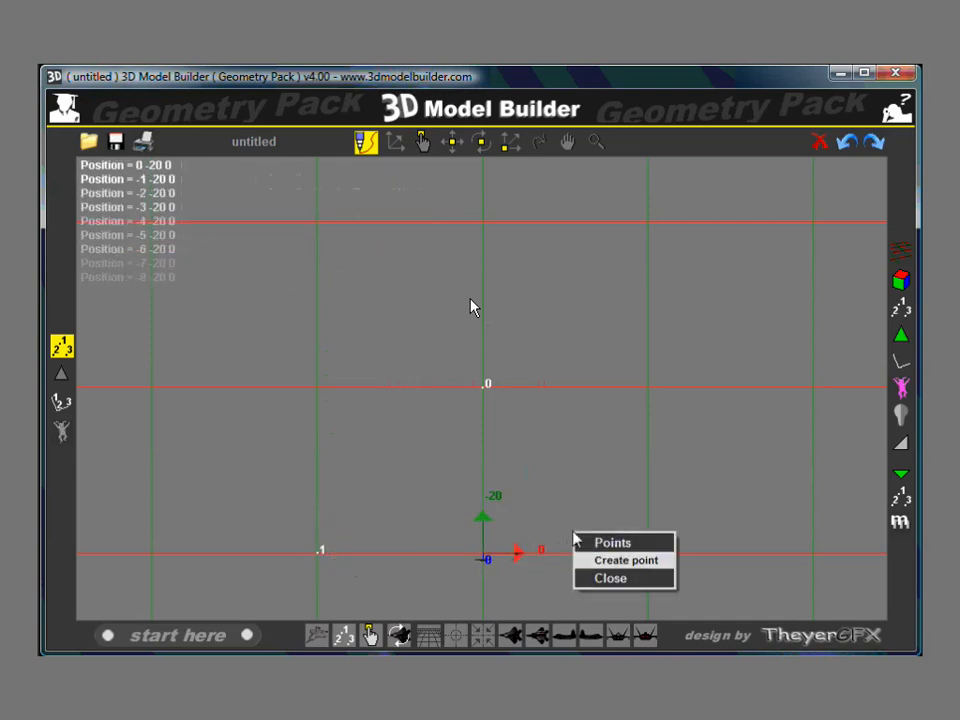
pyautogui.click(626, 559)
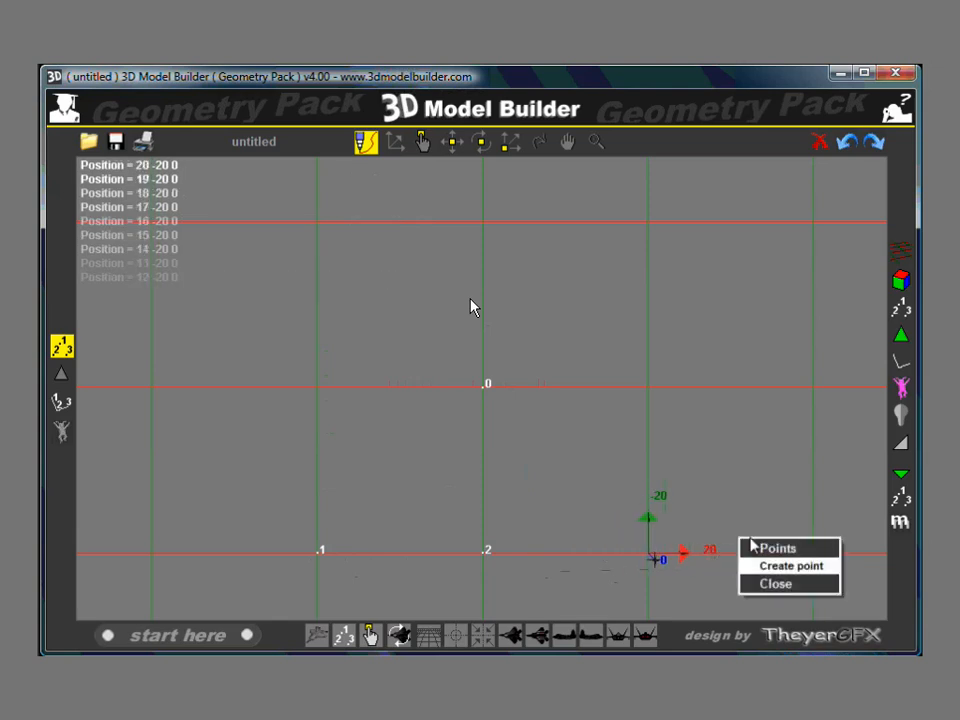
pyautogui.click(791, 565)
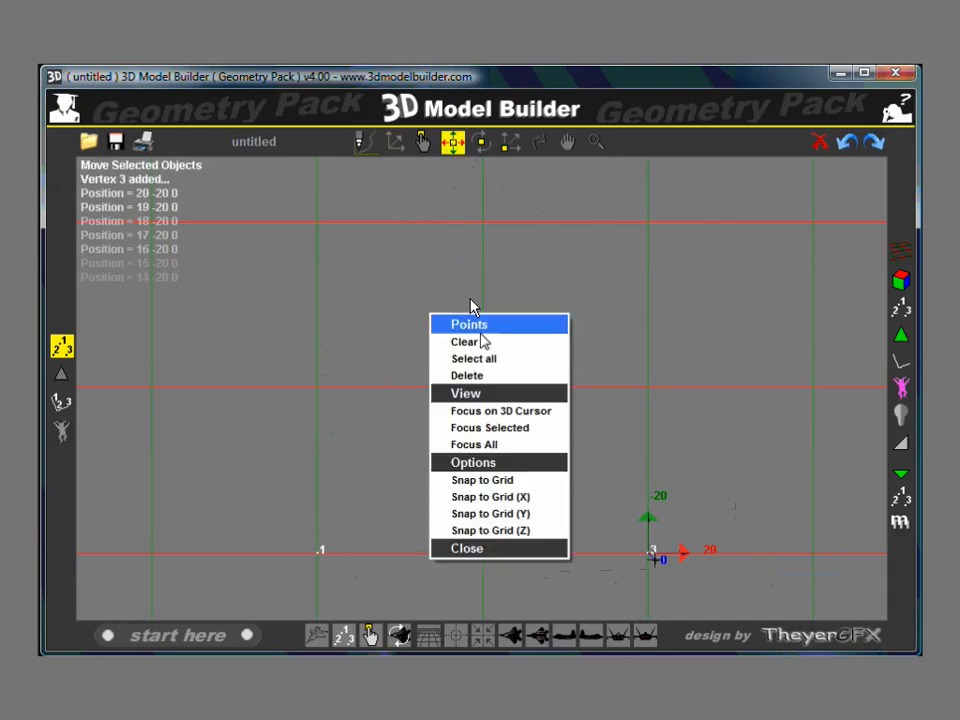
pyautogui.moveTo(473, 358)
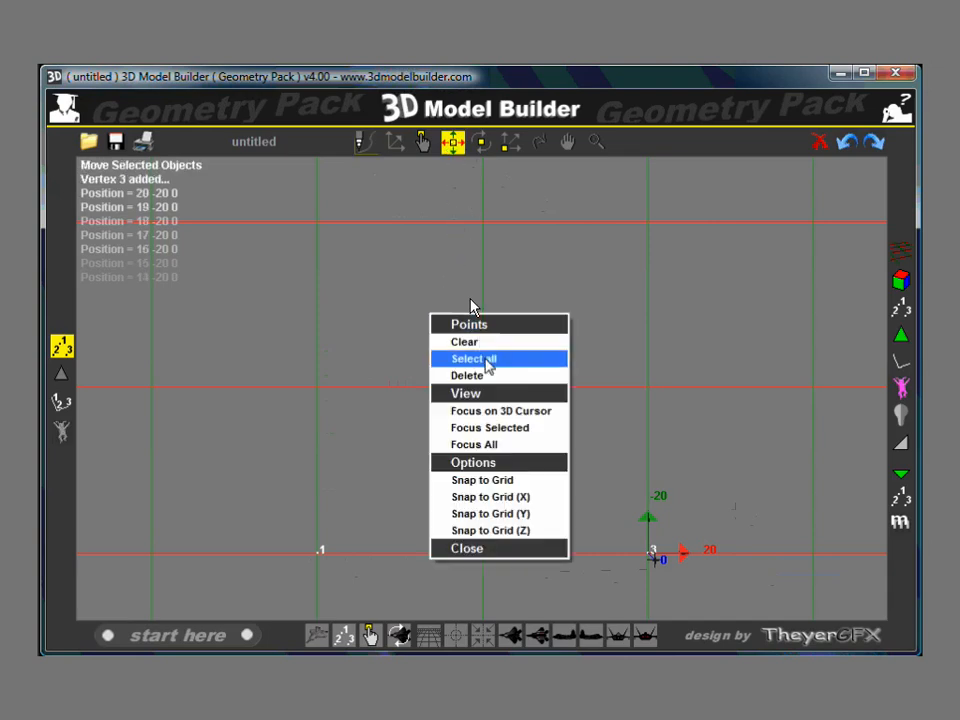
# Step: Copy the bottom row upward along Y into rows of three, up to y = 20
pyautogui.click(473, 358)
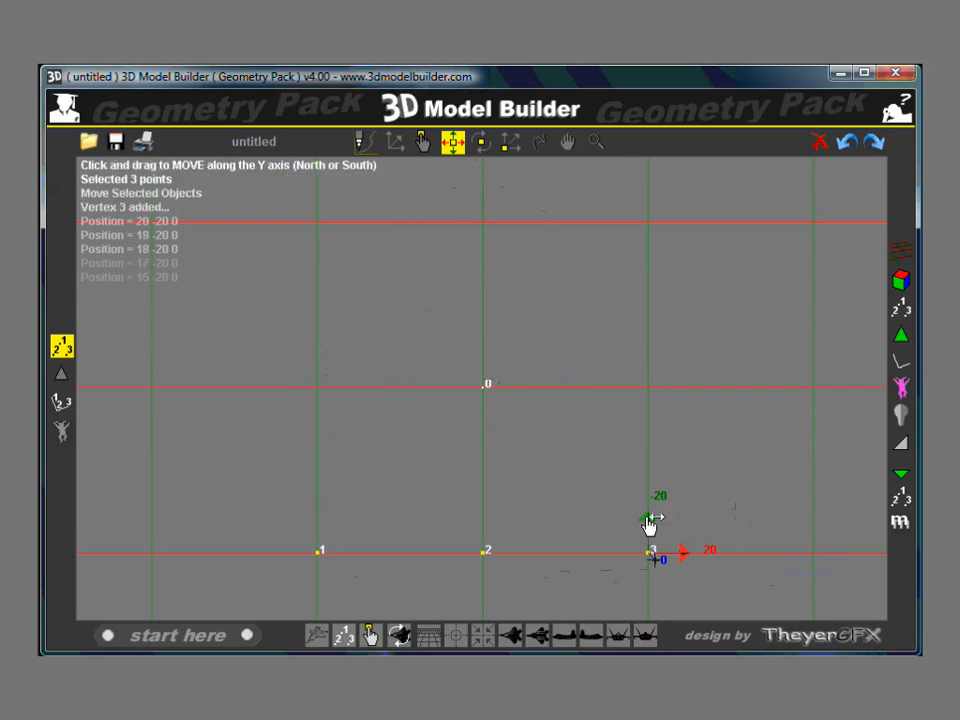
pyautogui.moveTo(648, 522)
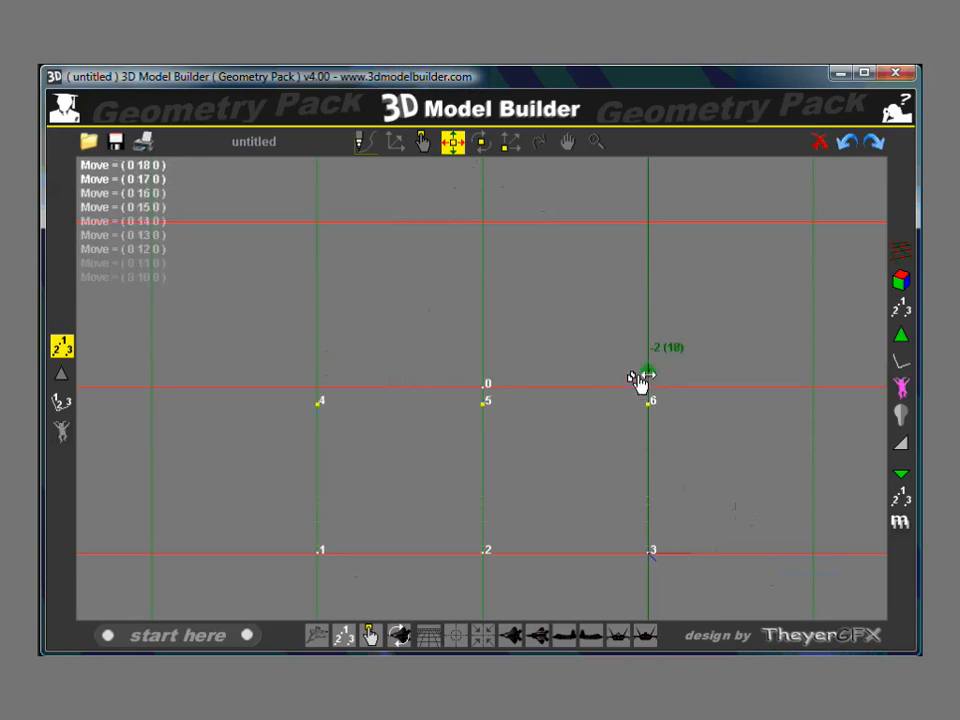
pyautogui.moveTo(645, 378); pyautogui.dragTo(648, 340)
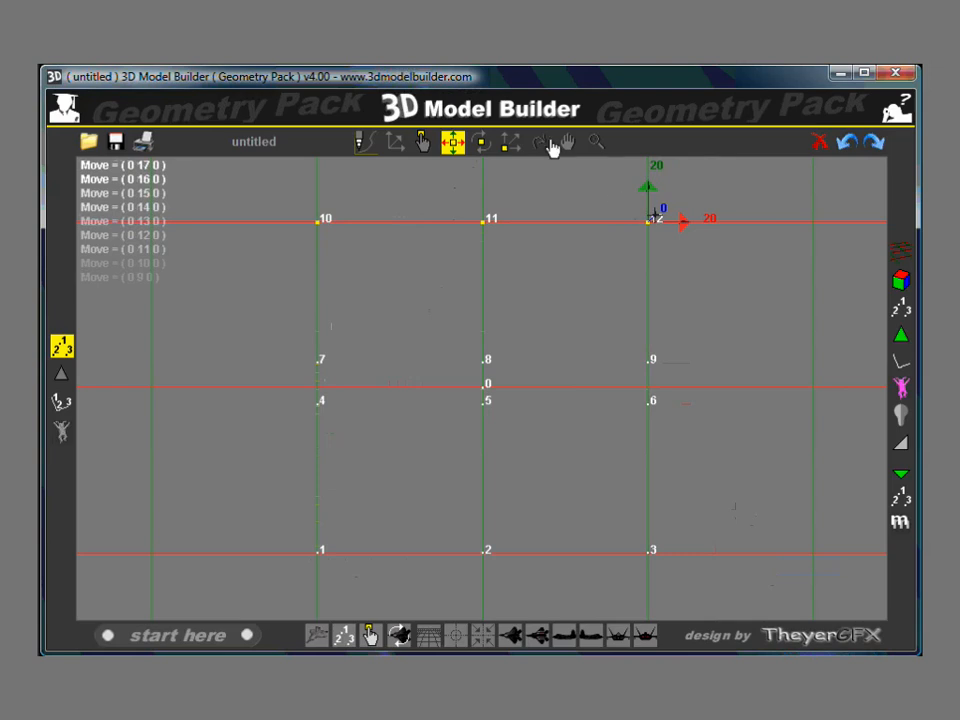
pyautogui.click(540, 141)
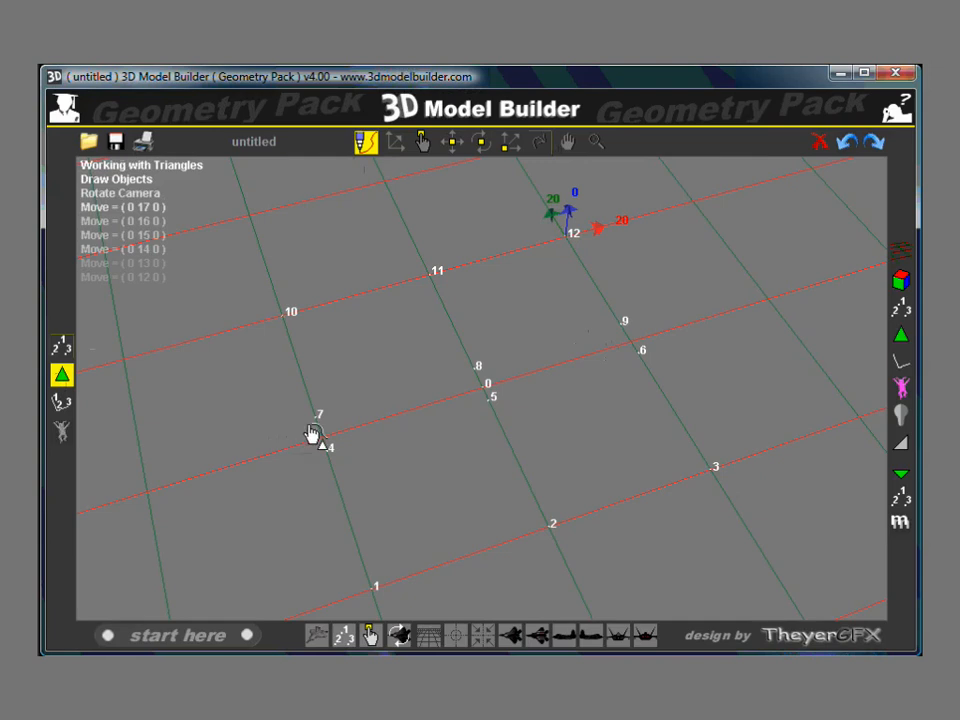
pyautogui.moveTo(317, 434)
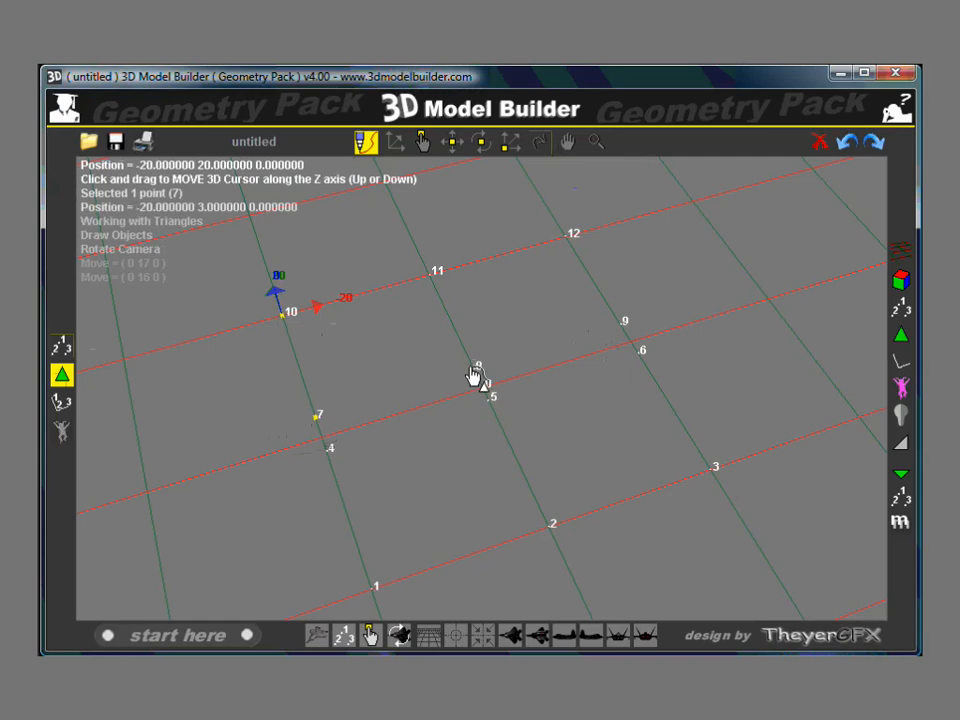
# Step: Create triangles 7-10-8 and 10-11-8 to fill the upper-left square
pyautogui.click(548, 456)
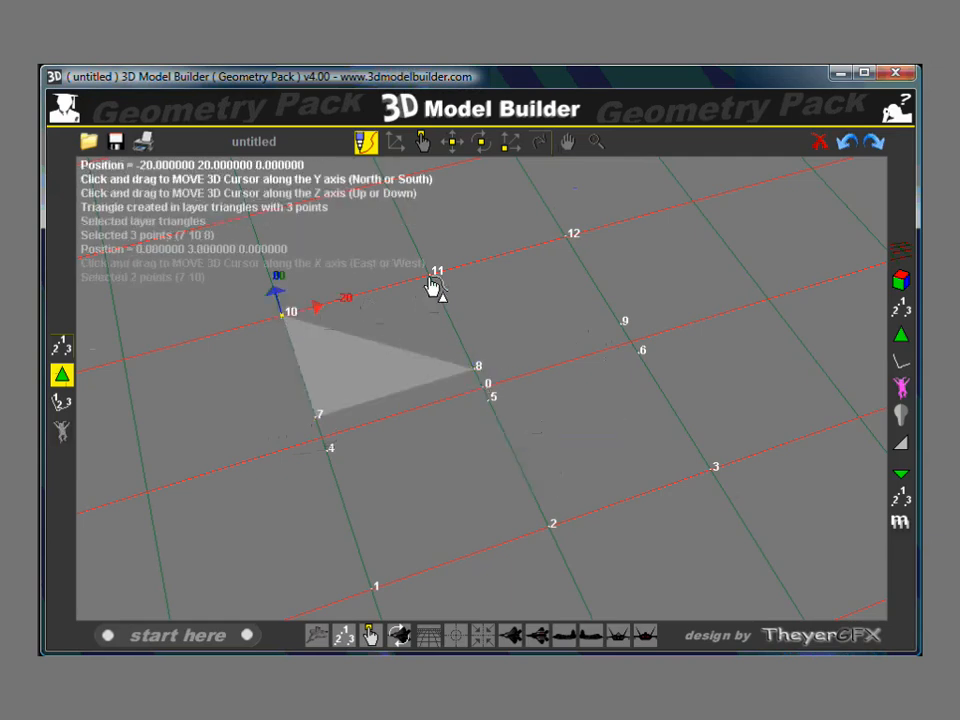
pyautogui.rightClick(475, 370)
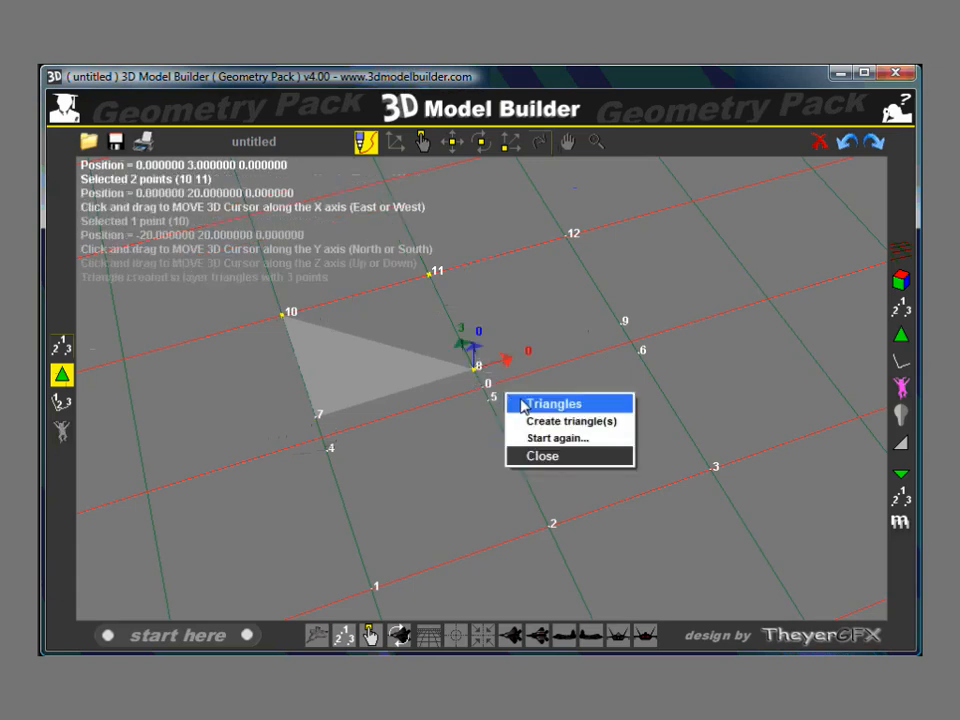
pyautogui.click(566, 421)
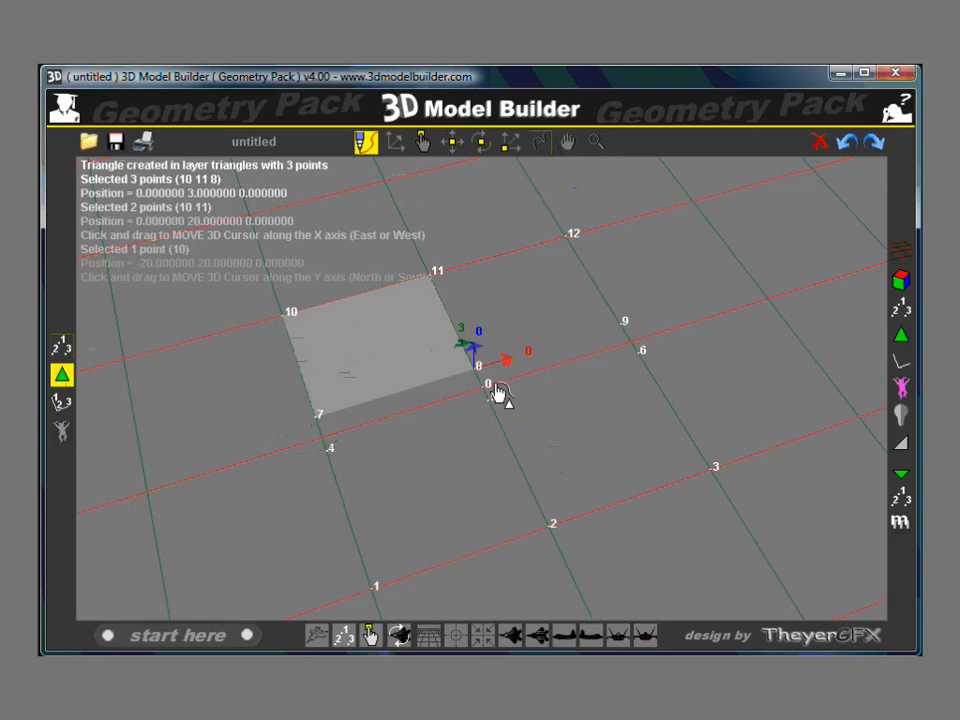
pyautogui.moveTo(517, 290)
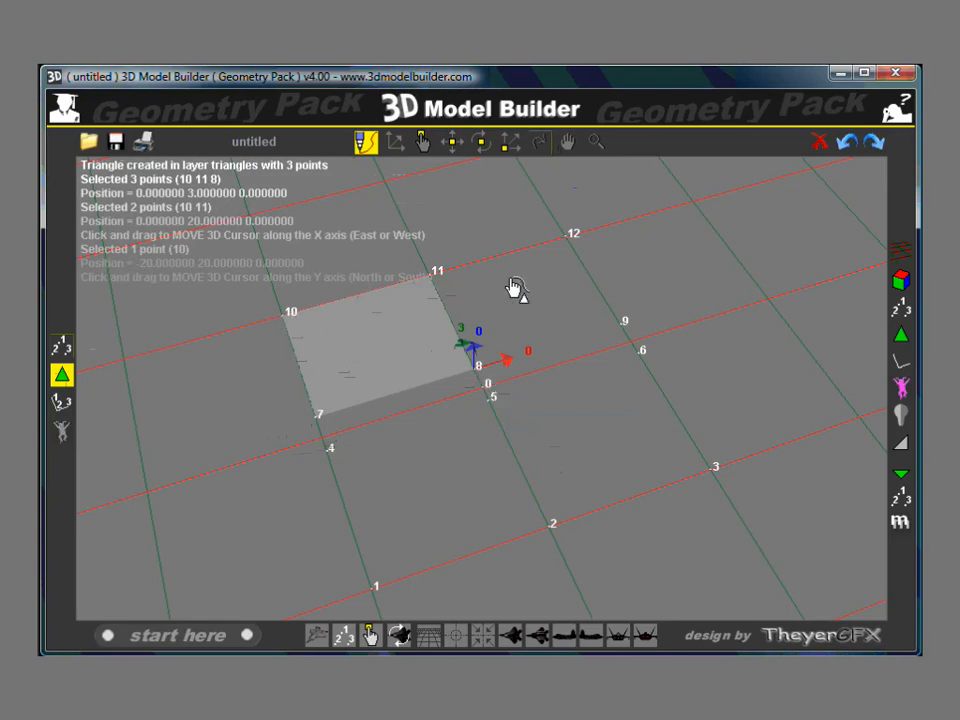
pyautogui.moveTo(500, 285)
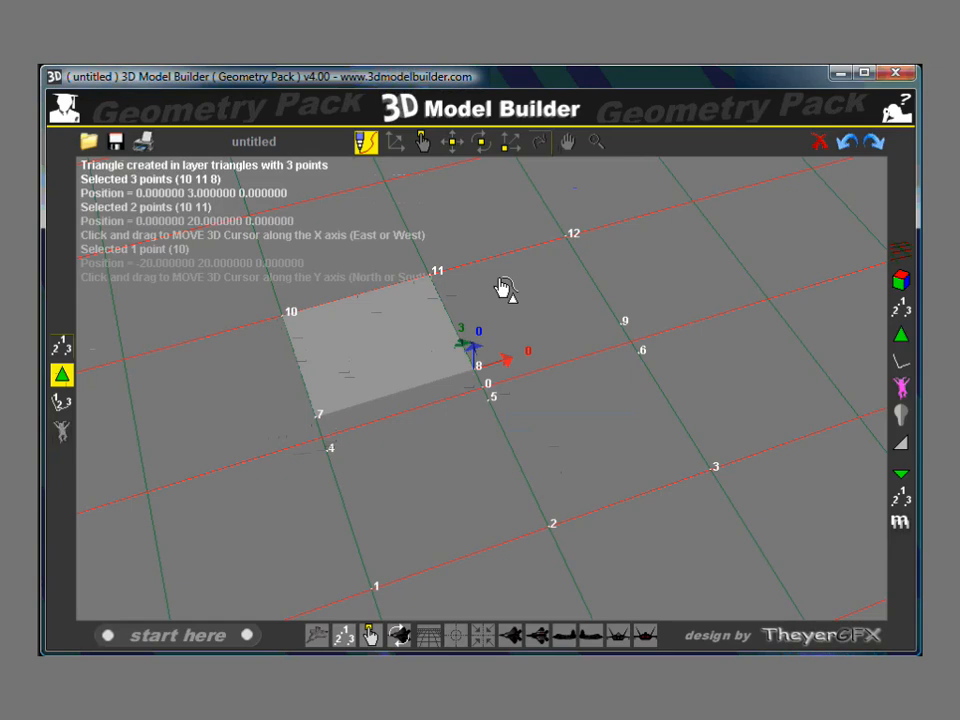
pyautogui.moveTo(420, 145)
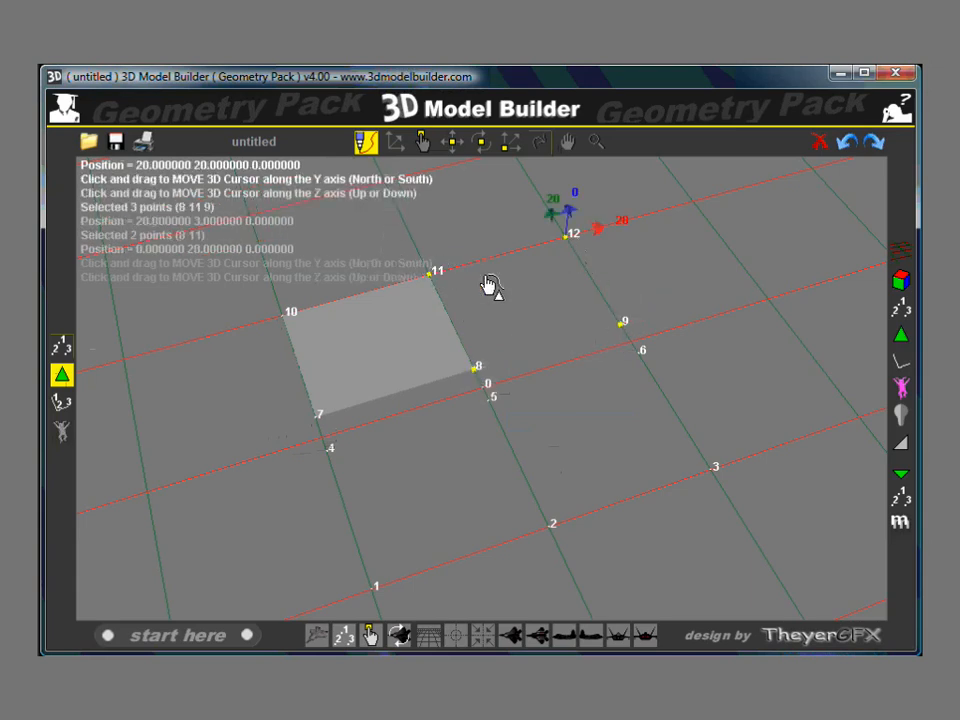
pyautogui.moveTo(575, 308)
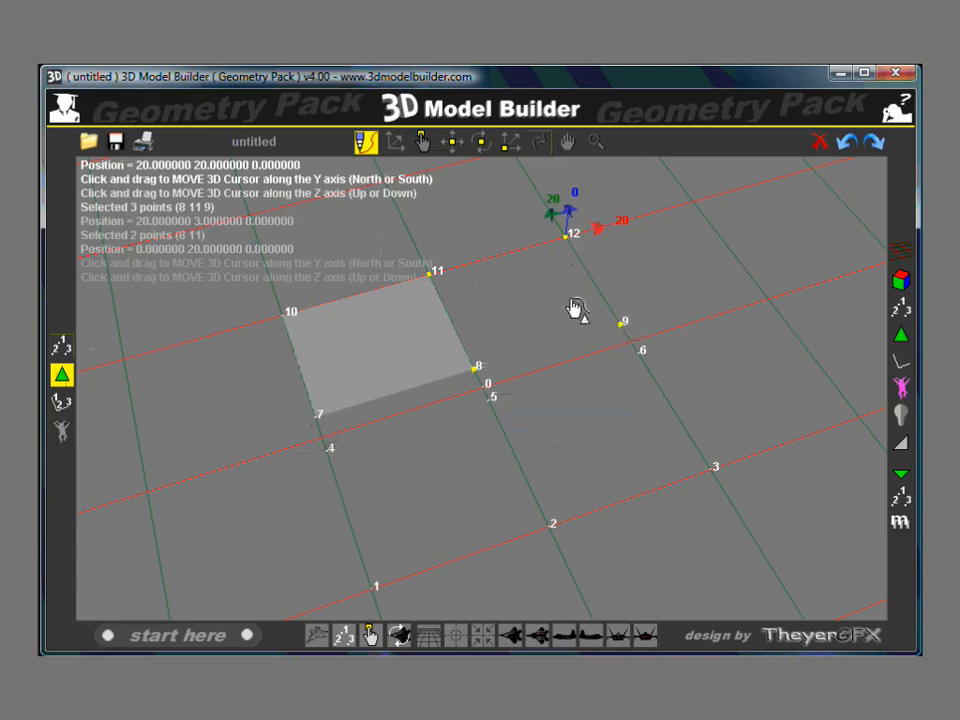
pyautogui.moveTo(582, 252)
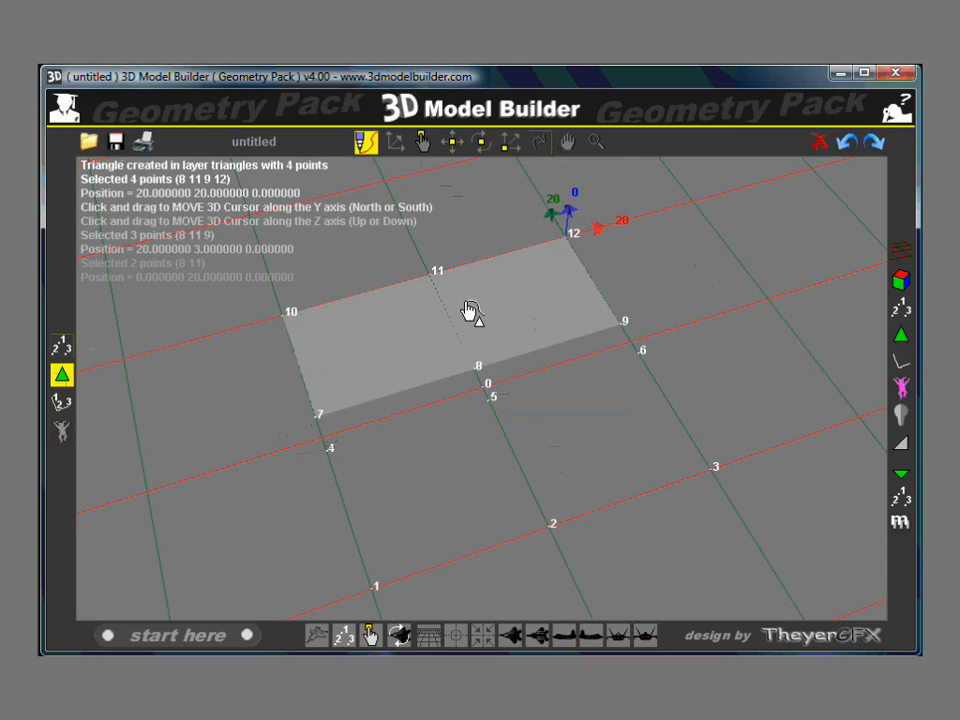
pyautogui.moveTo(460, 358)
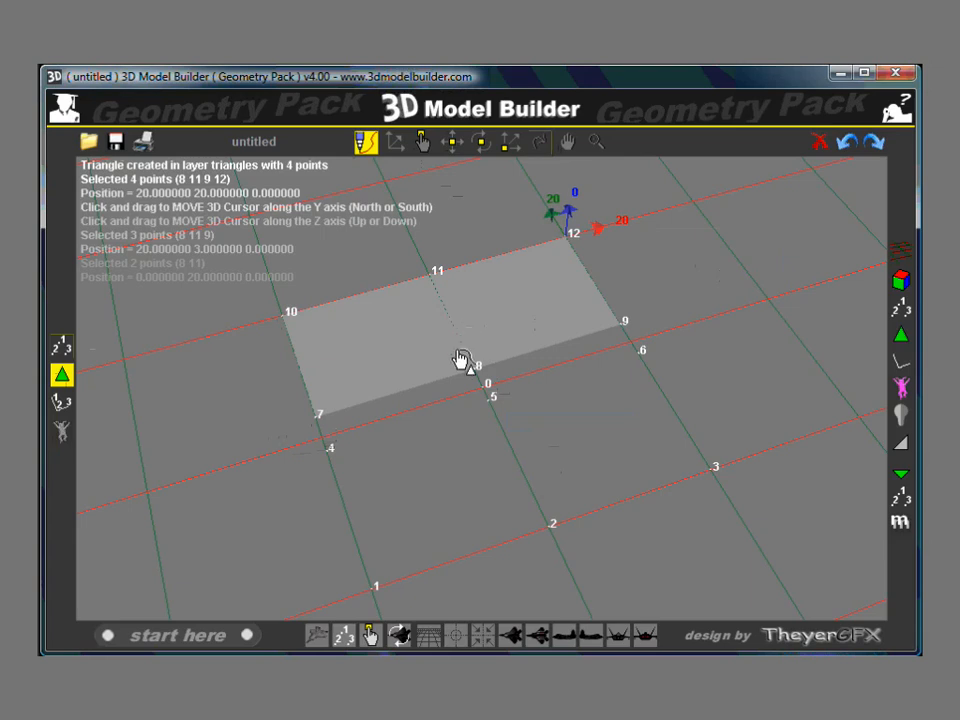
pyautogui.moveTo(380, 588)
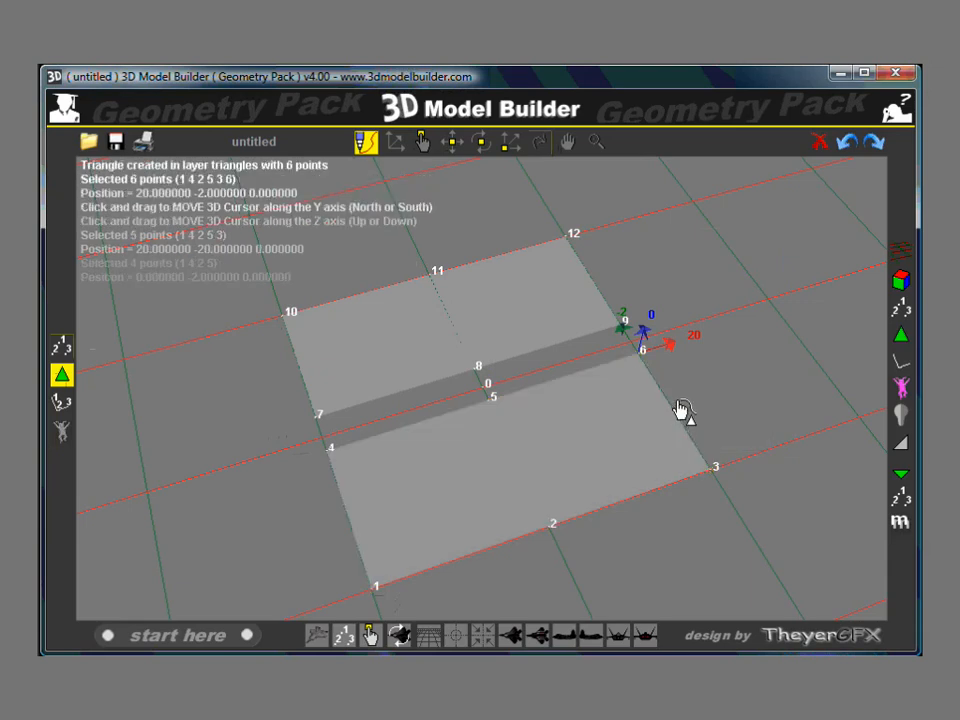
pyautogui.moveTo(420, 145)
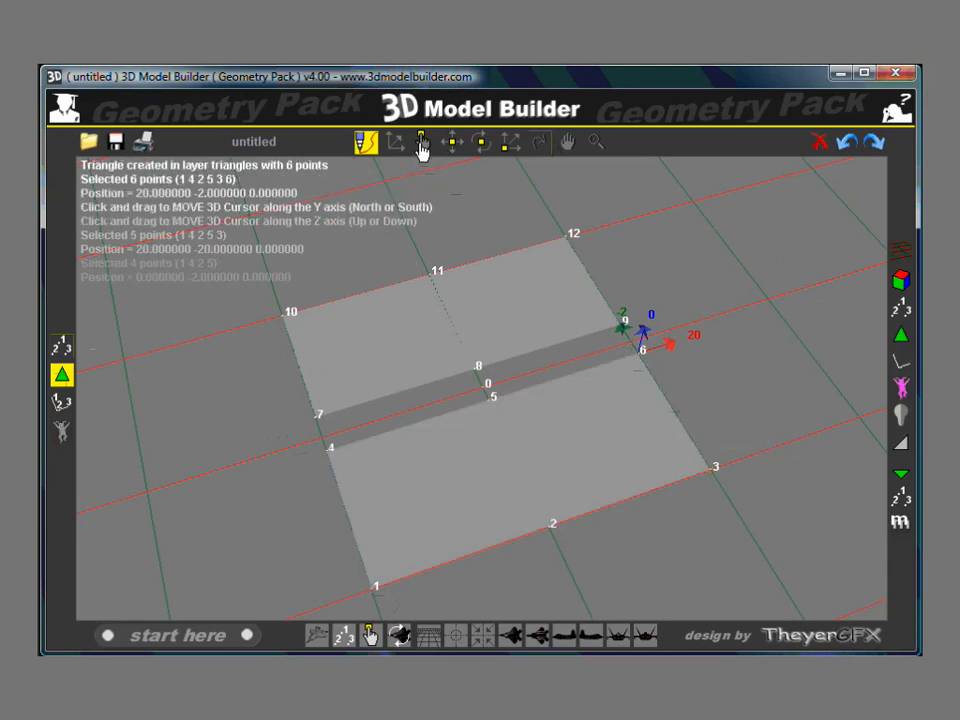
pyautogui.click(422, 140)
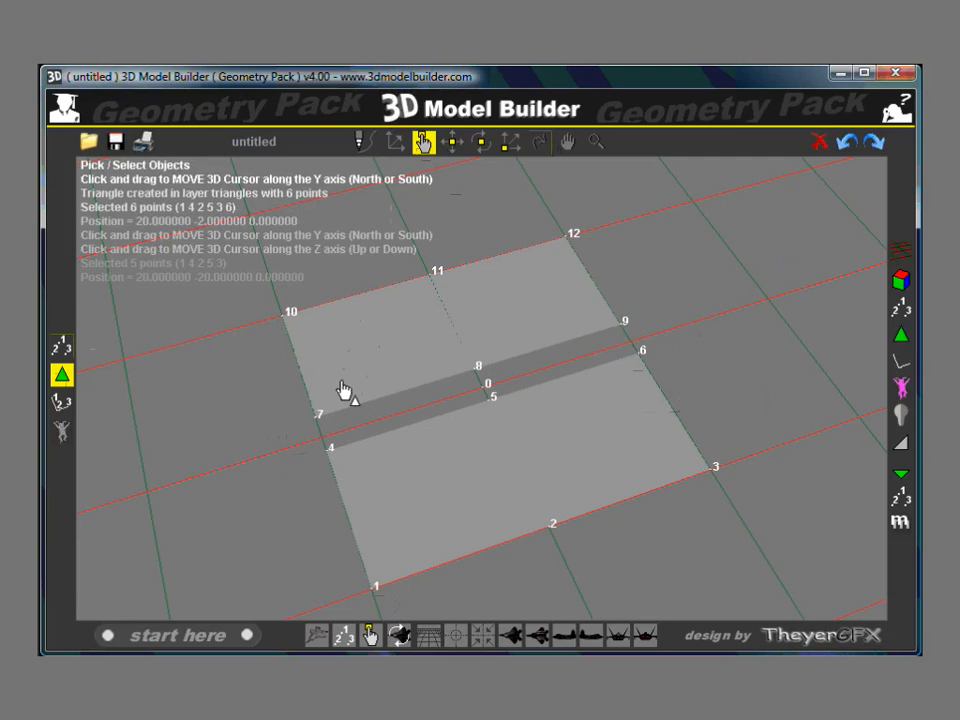
pyautogui.click(390, 370)
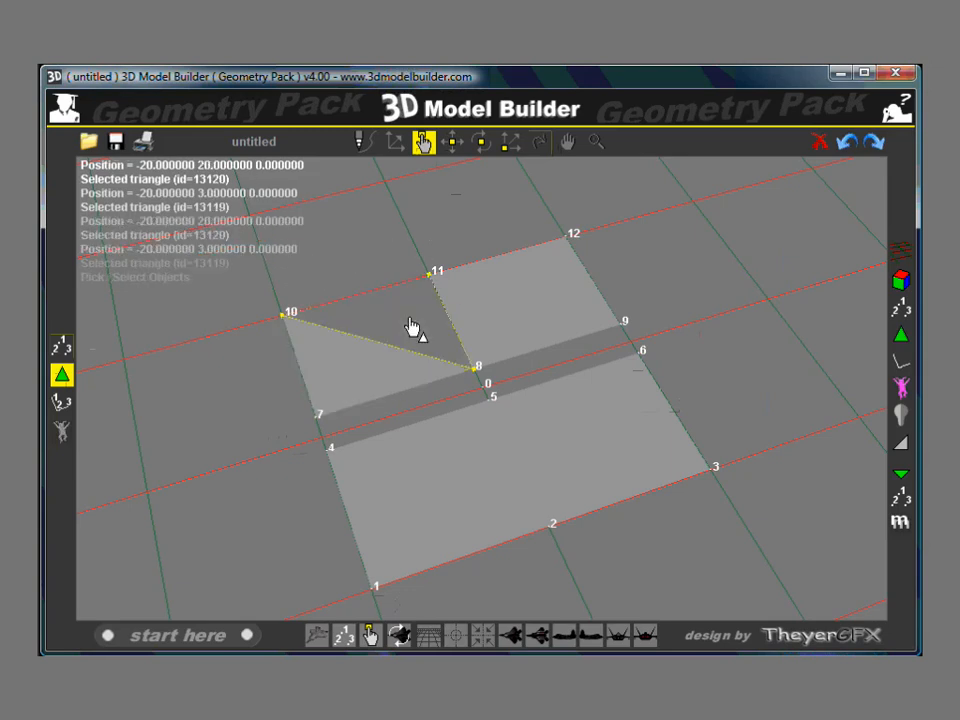
pyautogui.click(505, 308)
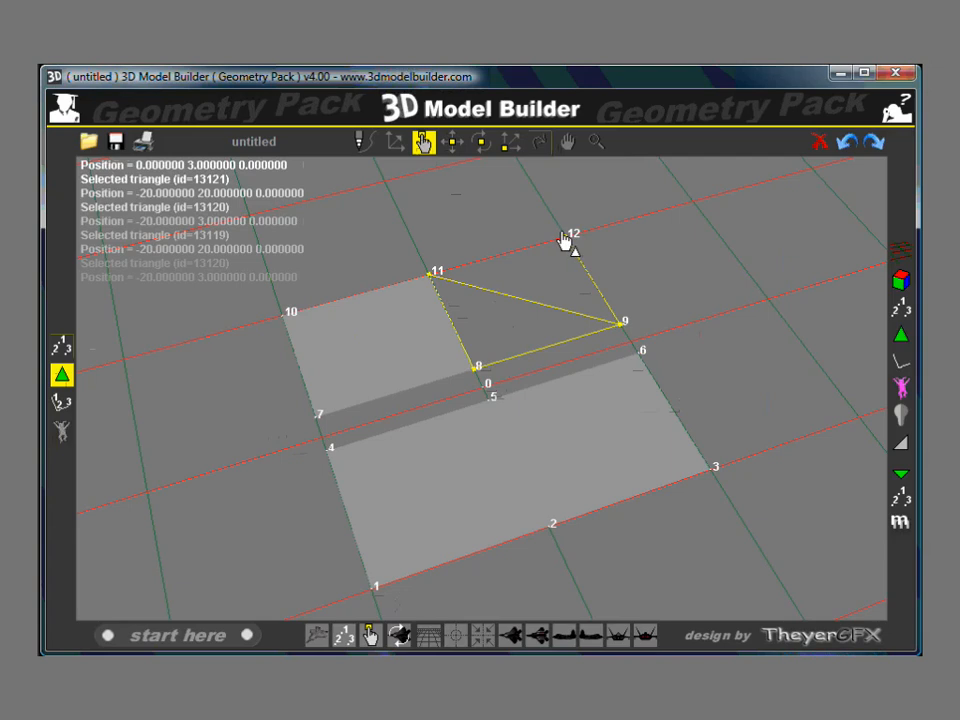
pyautogui.moveTo(688, 285)
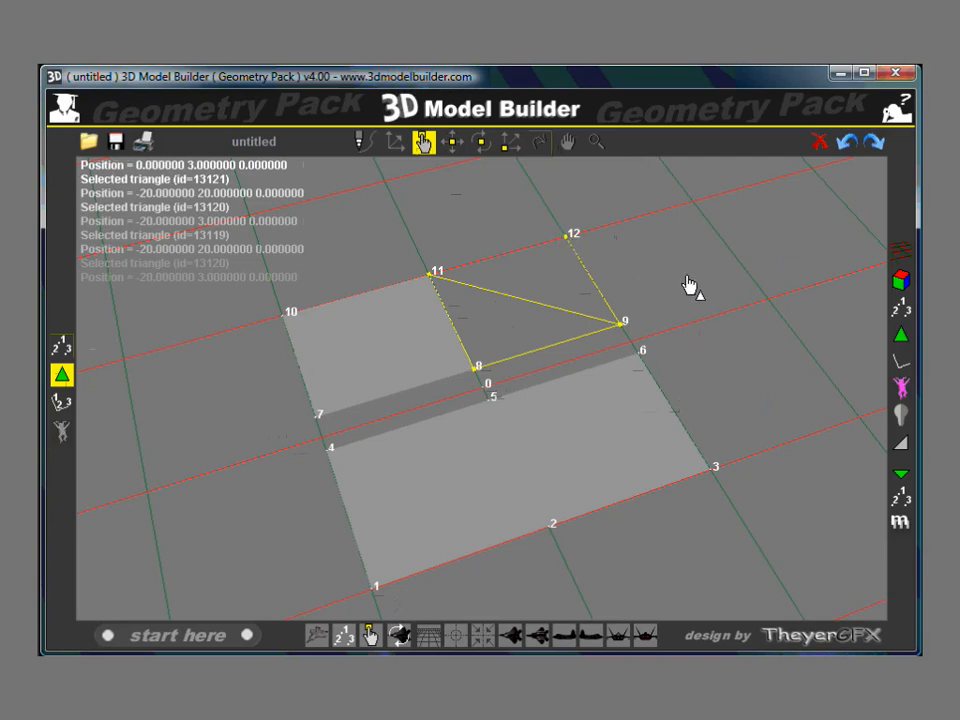